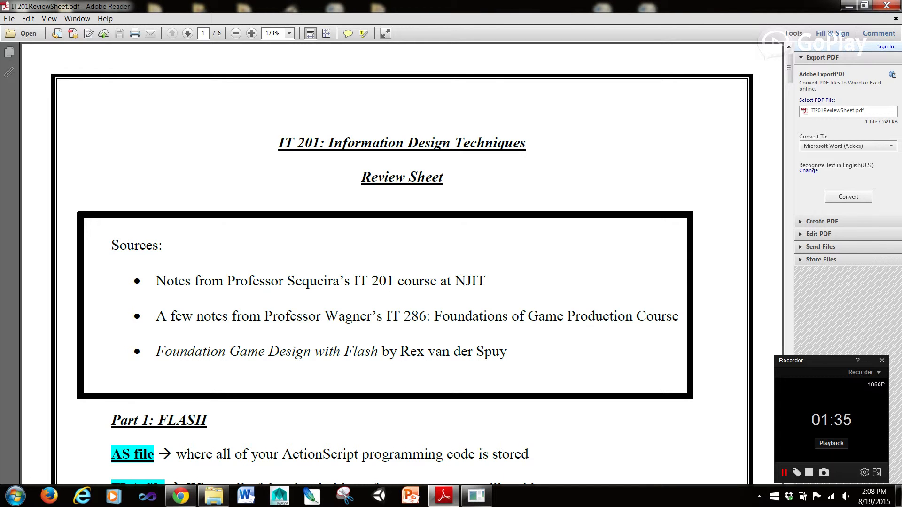
# Step: Briefly highlight the Professor Wagner IT 286 source line, then scroll to the Part 1: FLASH notes and startPage diagram
pyautogui.moveTo(157, 317); pyautogui.dragTo(429, 316)
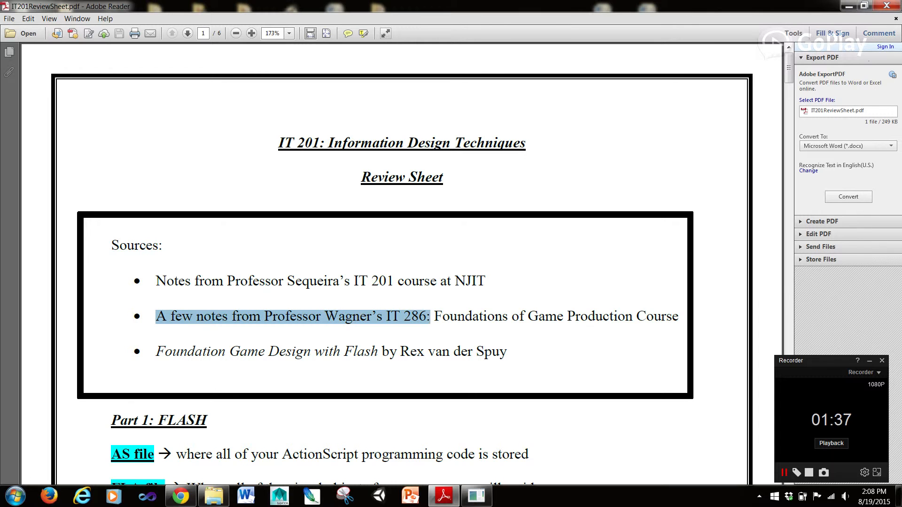
pyautogui.moveTo(429, 317); pyautogui.dragTo(679, 316)
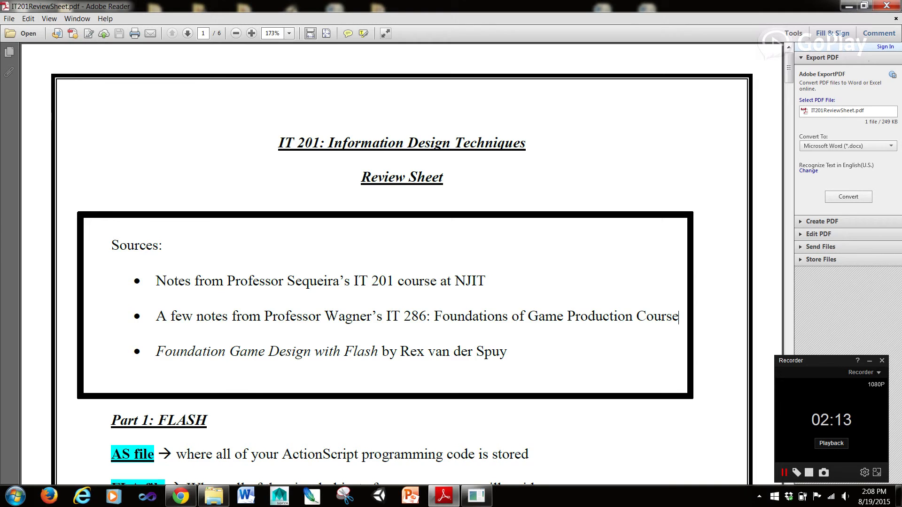
pyautogui.scroll(-3)
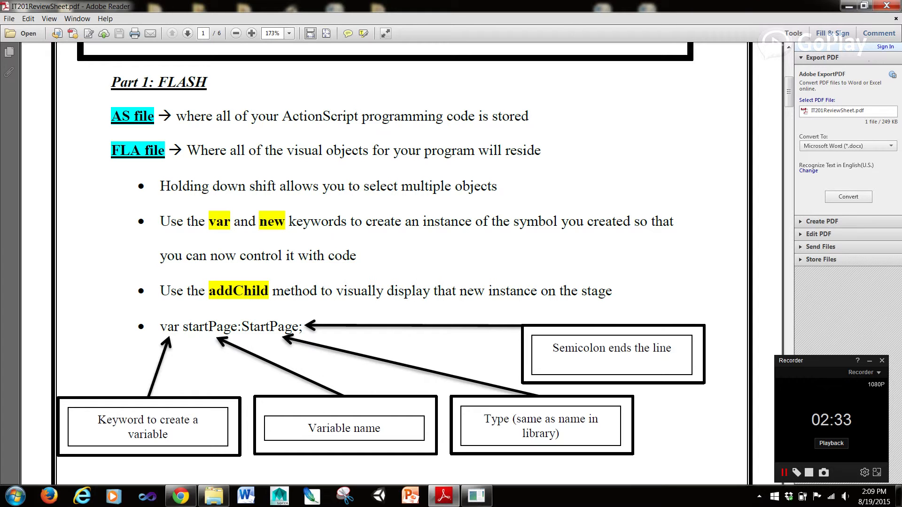
pyautogui.moveTo(188, 150); pyautogui.dragTo(420, 150)
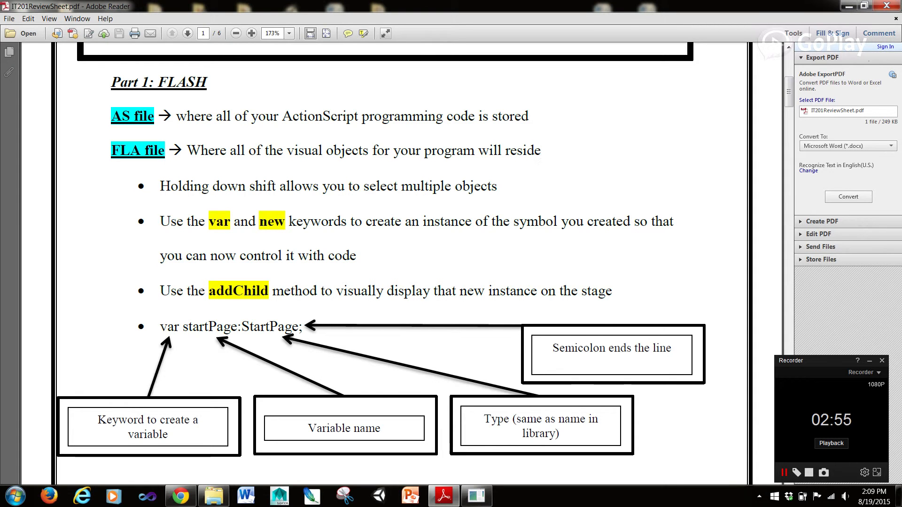
pyautogui.scroll(-3)
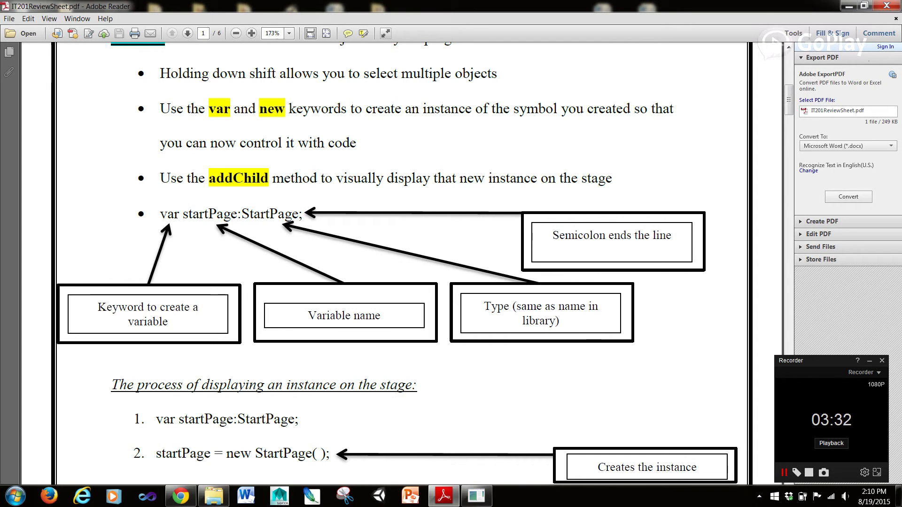
# Step: Scroll onto page 2, briefly highlighting the new StartPage( ); expression, reaching the addChild and function notes
pyautogui.scroll(-3)
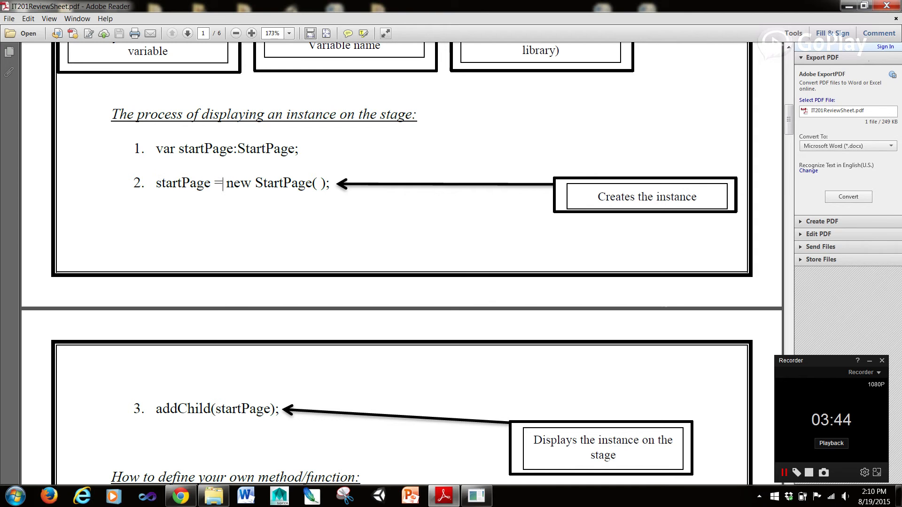
pyautogui.moveTo(226, 184); pyautogui.dragTo(330, 184)
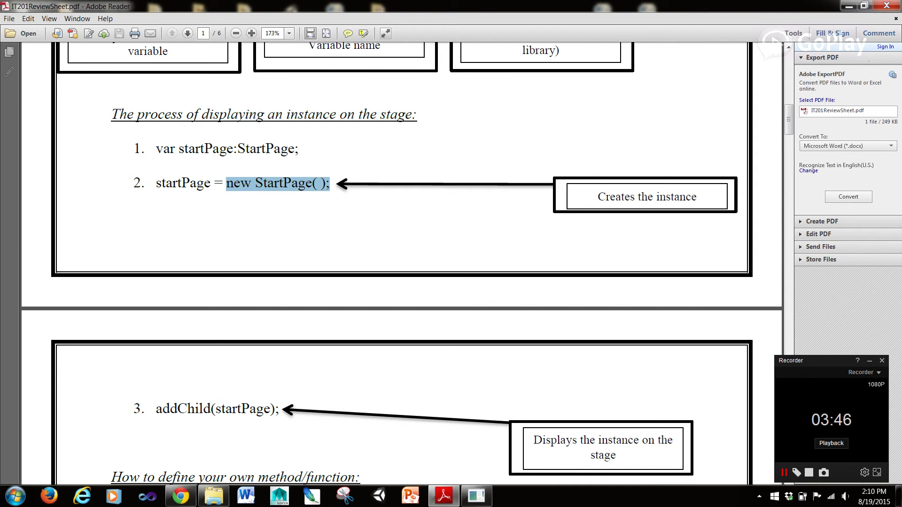
pyautogui.click(298, 183)
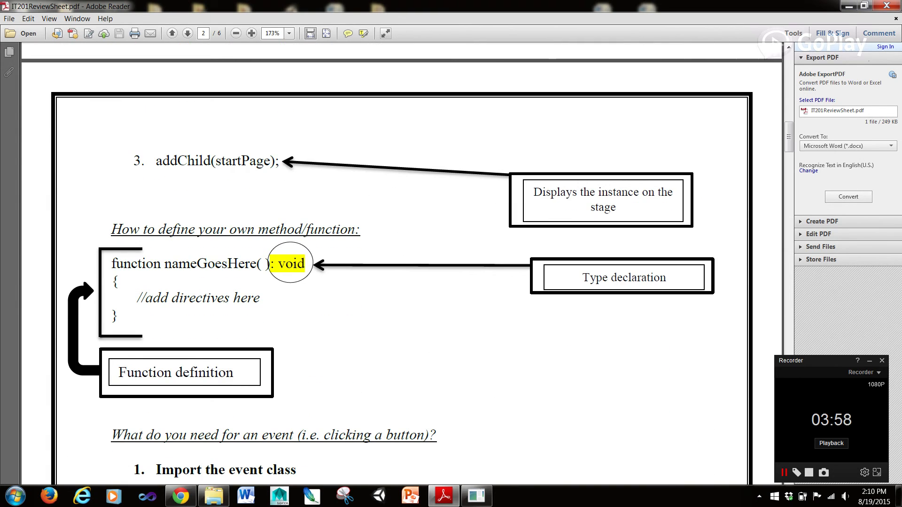
pyautogui.doubleClick(183, 161)
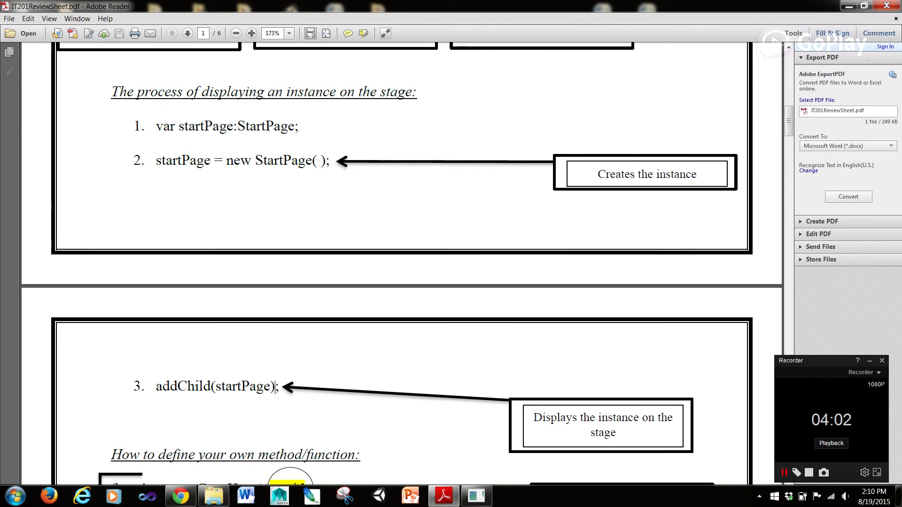
pyautogui.scroll(-3)
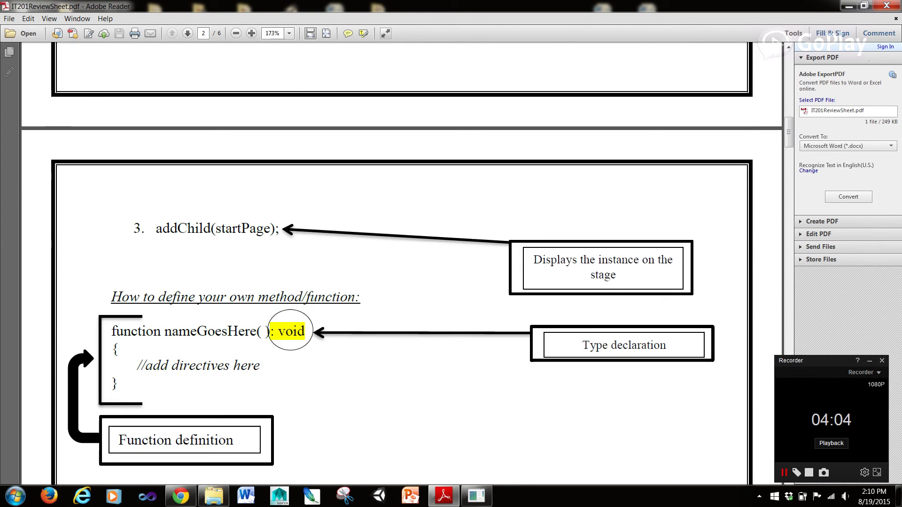